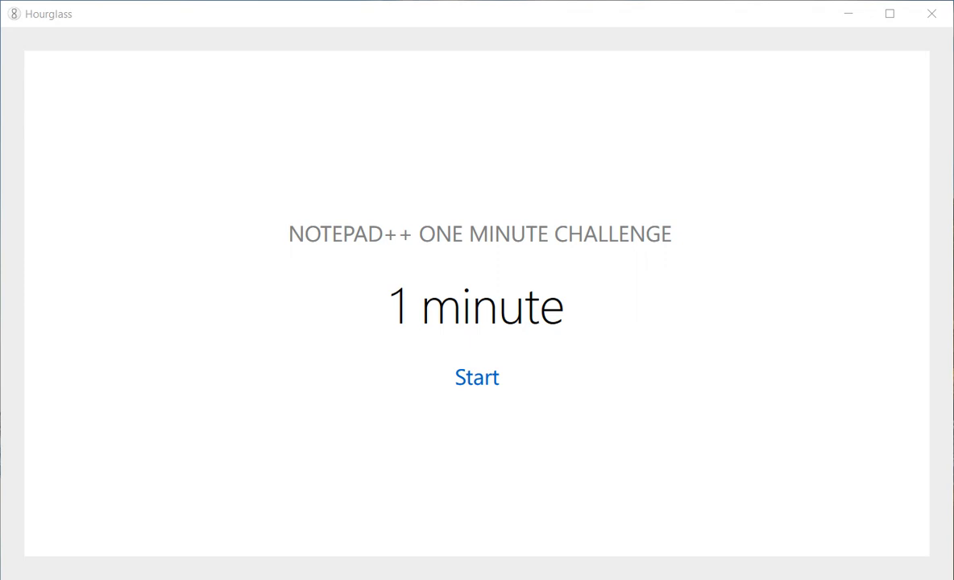
Start the one-minute Hourglass challenge countdown.
click(476, 377)
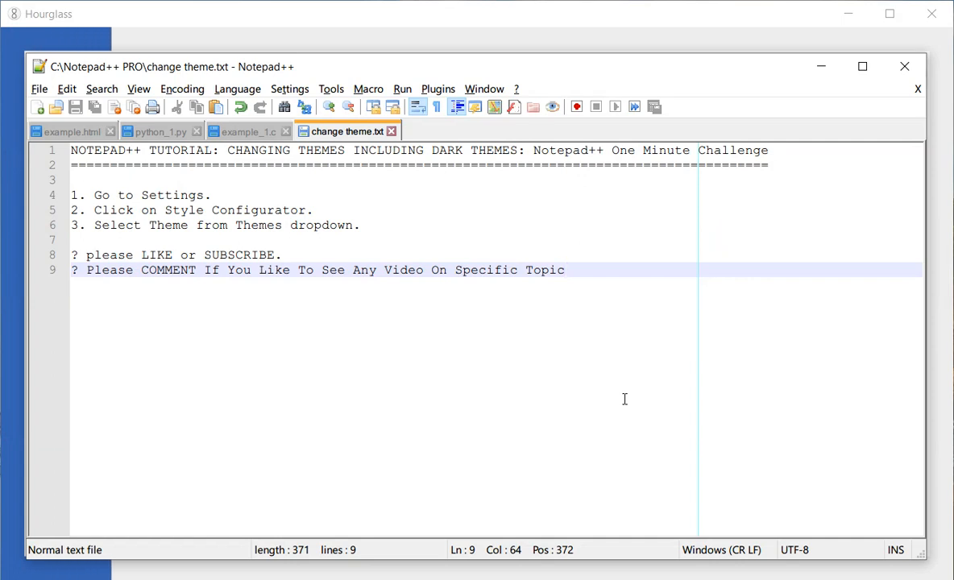
mouse_move(574, 341)
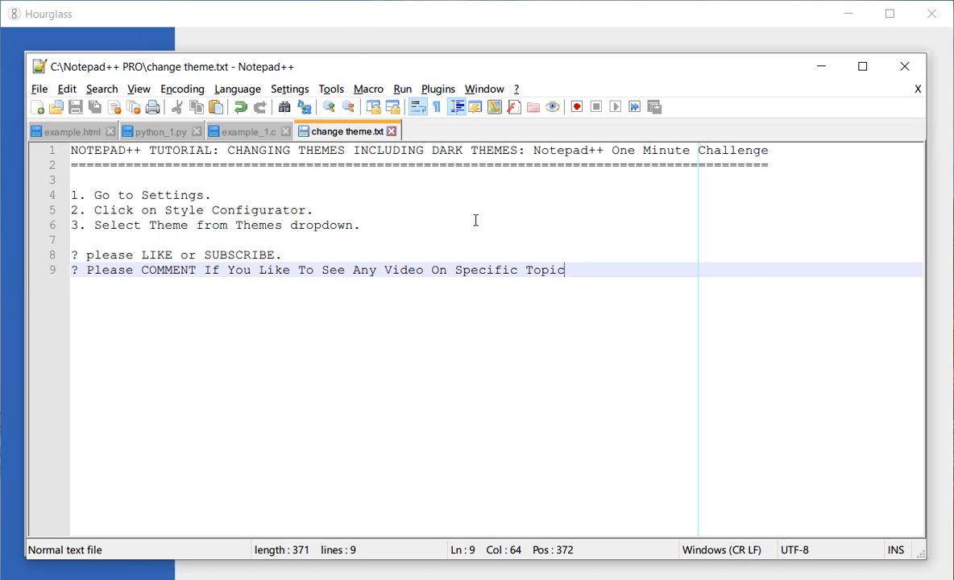
Choose Zenburn as the theme in Settings > Style Configurator.
click(290, 89)
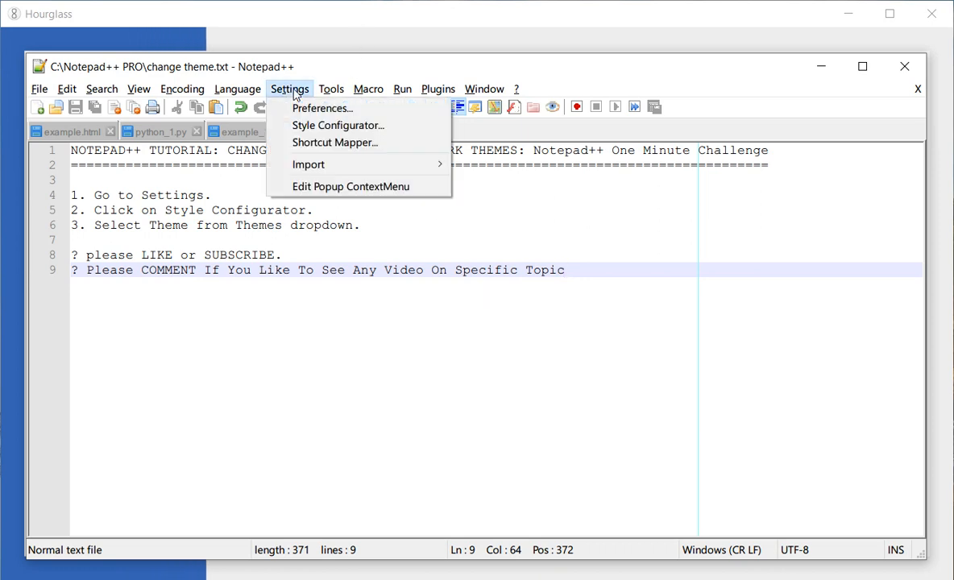
mouse_move(338, 125)
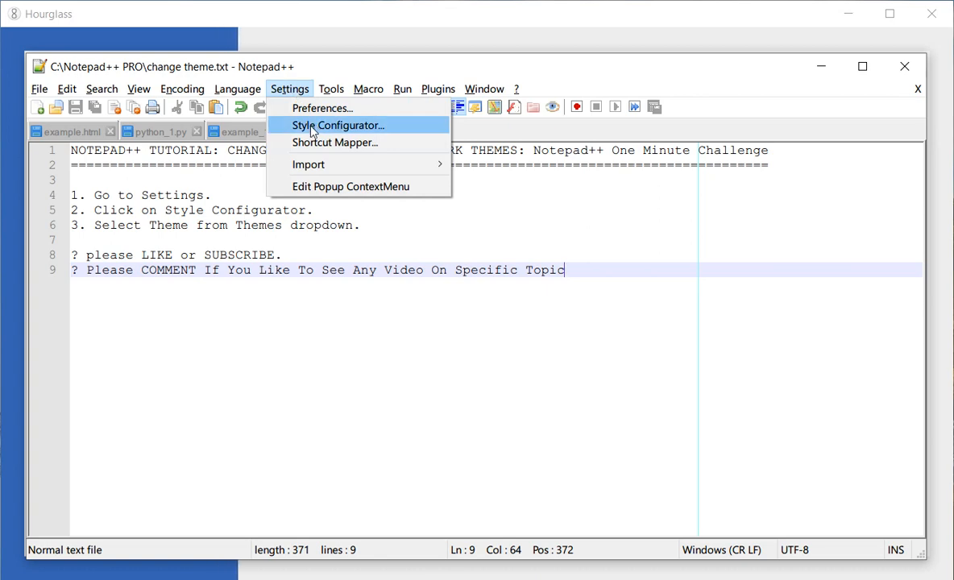
click(336, 124)
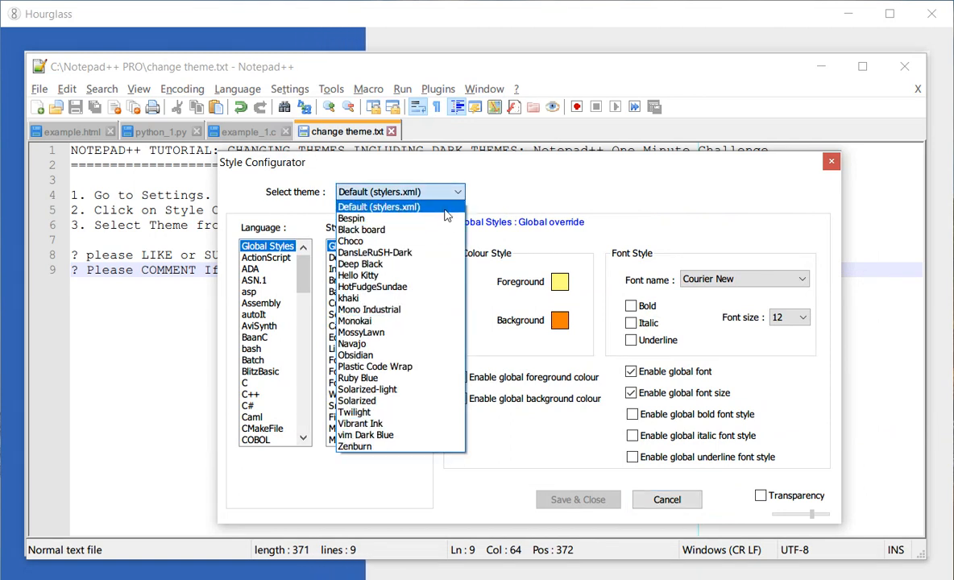
mouse_move(357, 446)
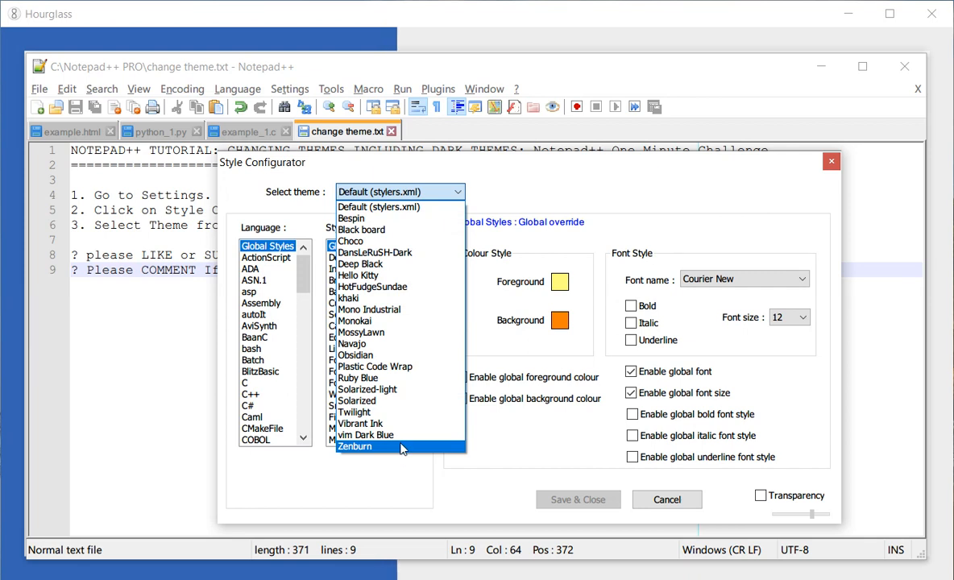
click(356, 446)
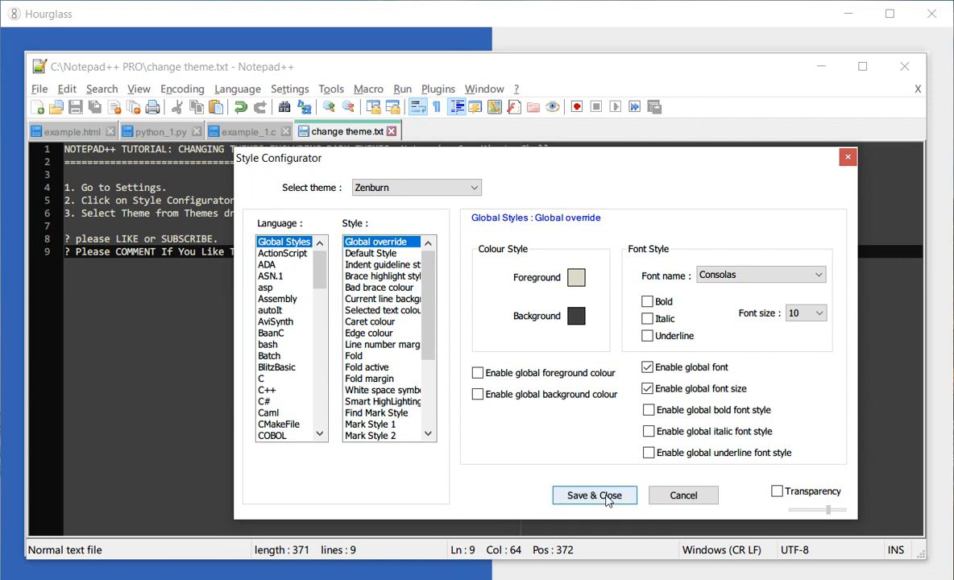
Save Zenburn, then view example.html, python_1.py, example_1.c and change theme.txt.
click(594, 495)
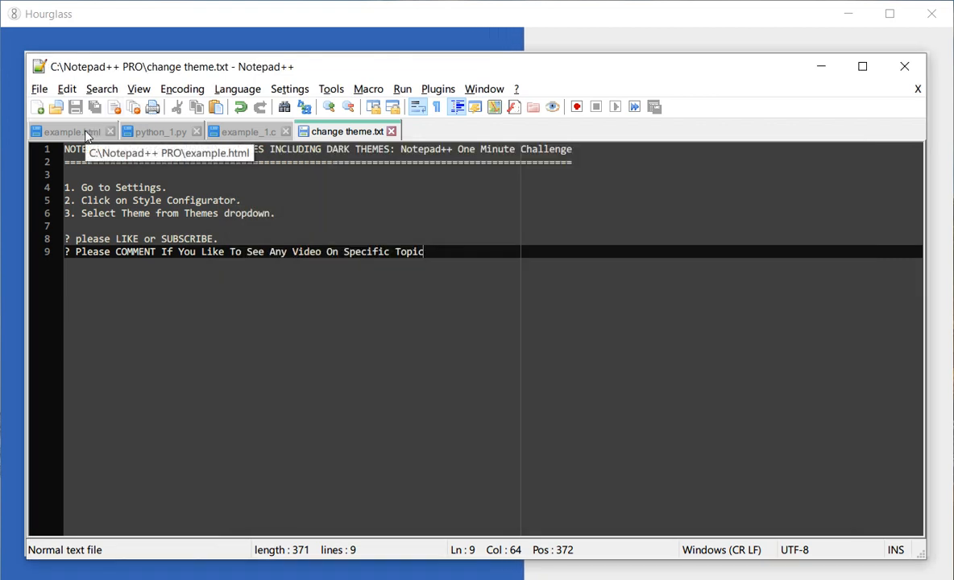
click(63, 131)
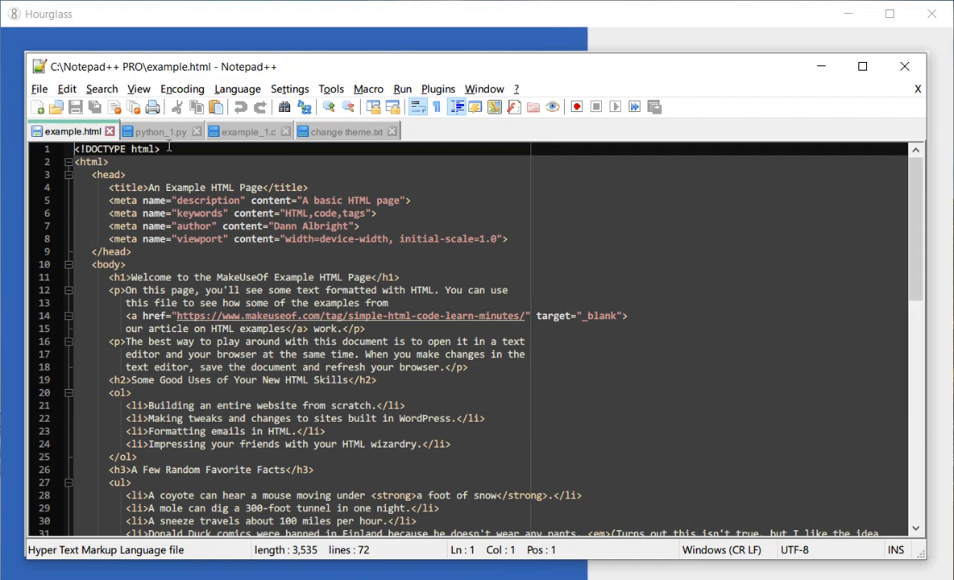
click(157, 131)
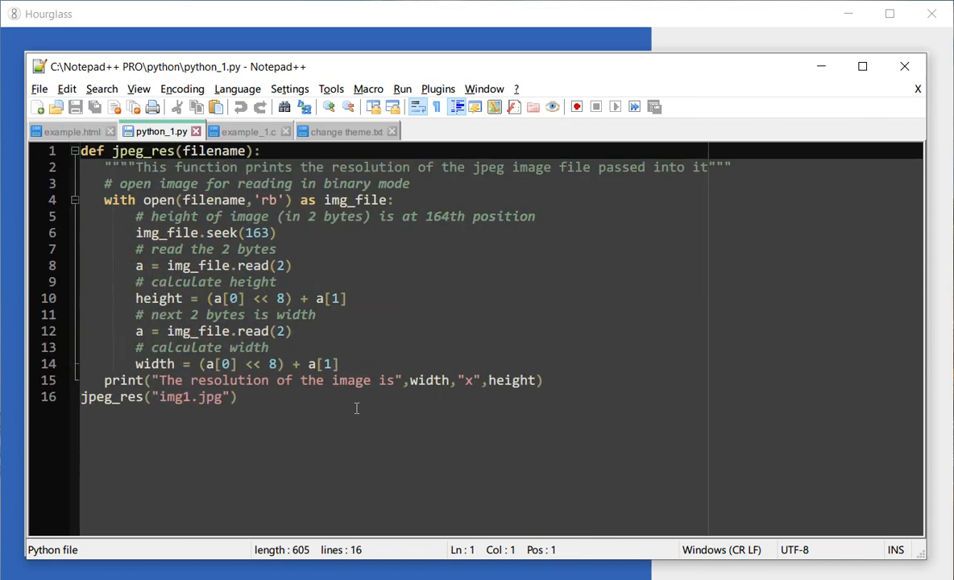
click(245, 132)
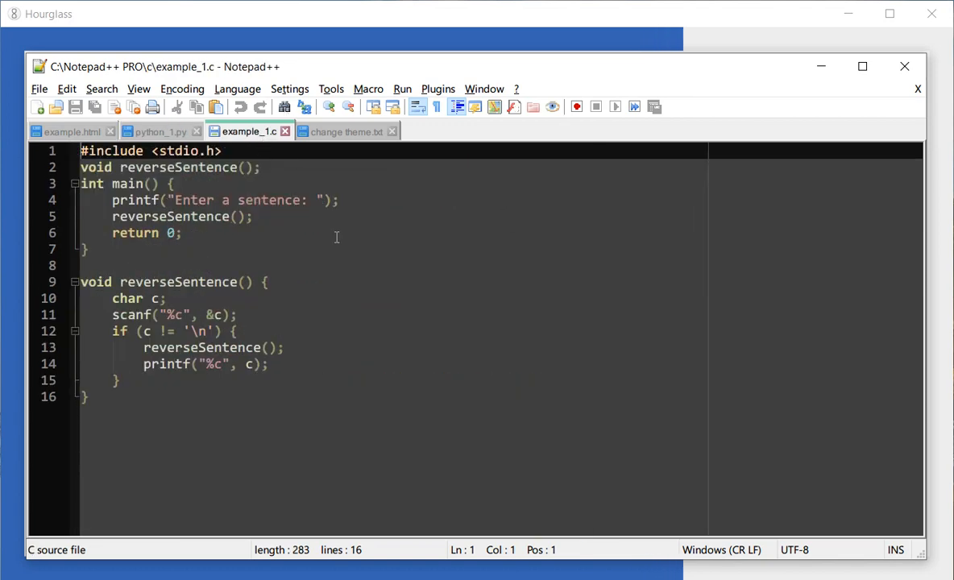
click(343, 131)
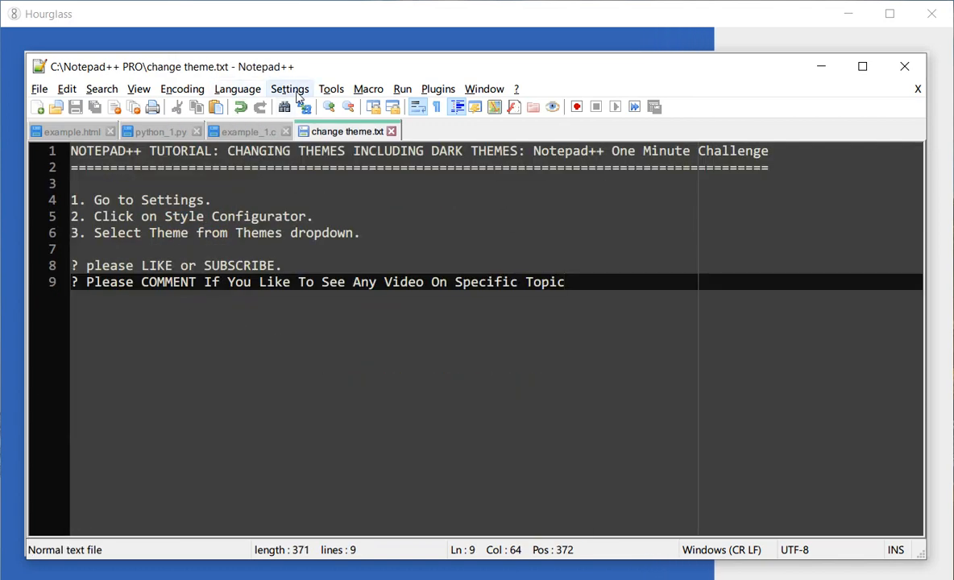
Save Plastic Code Wrap as the theme and return to the change theme.txt notes.
click(289, 89)
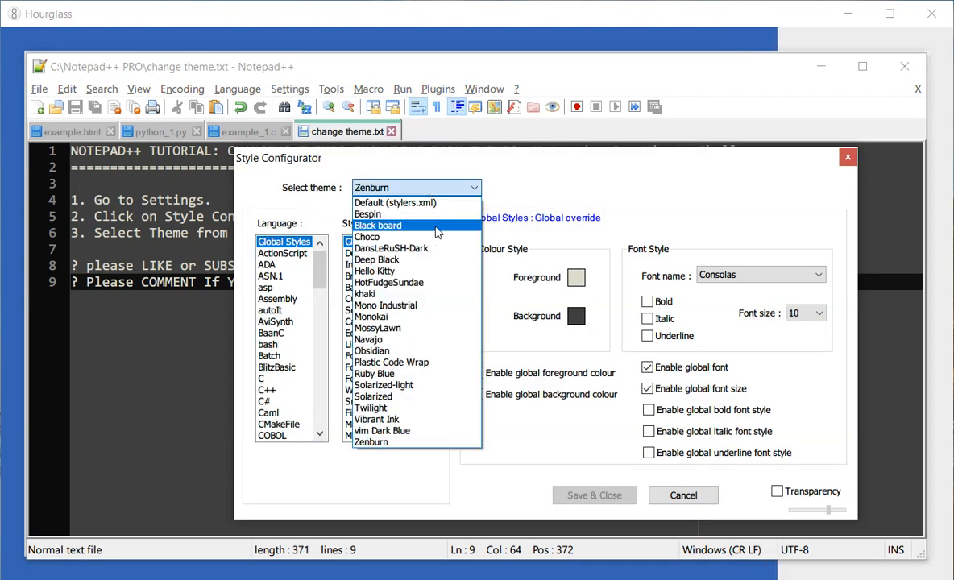
mouse_move(391, 362)
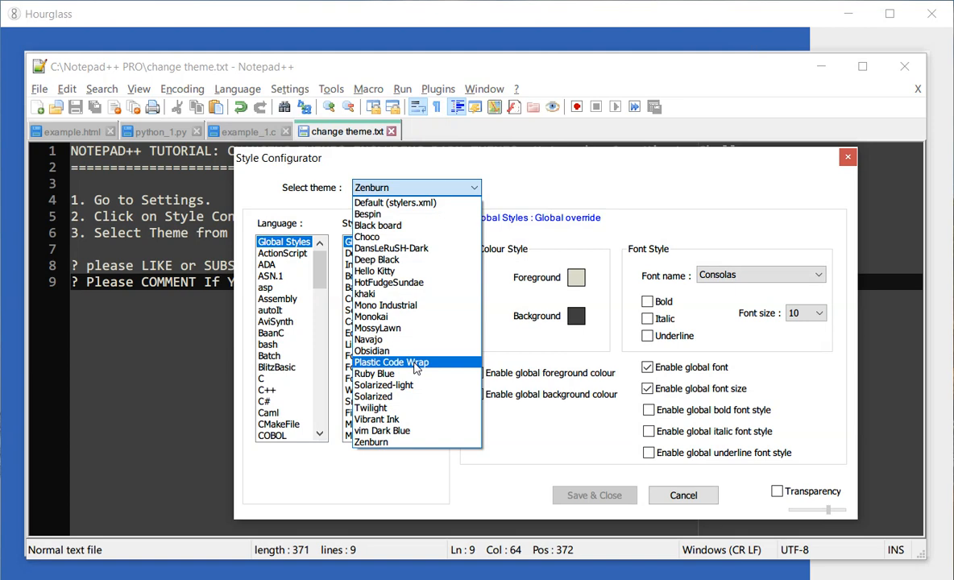
click(393, 362)
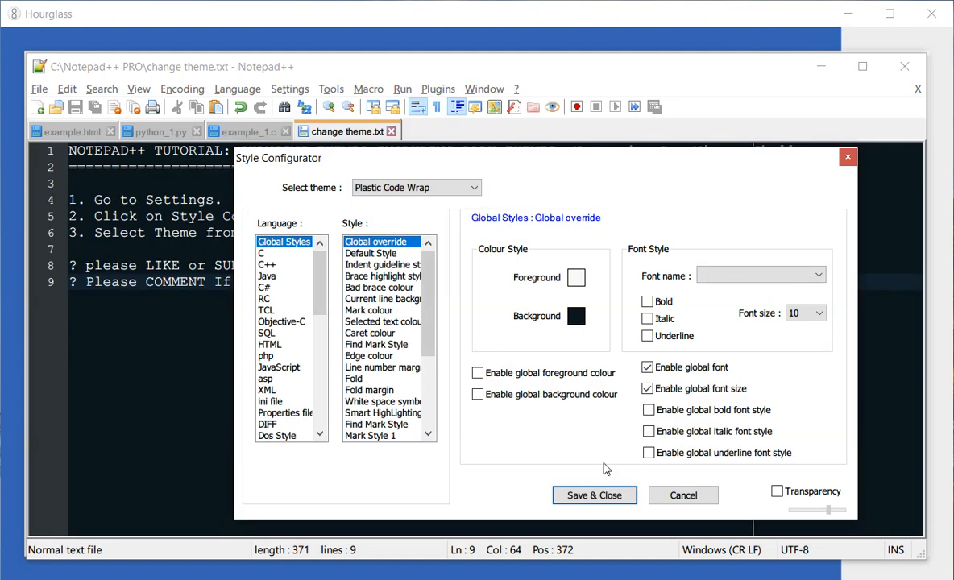
click(245, 131)
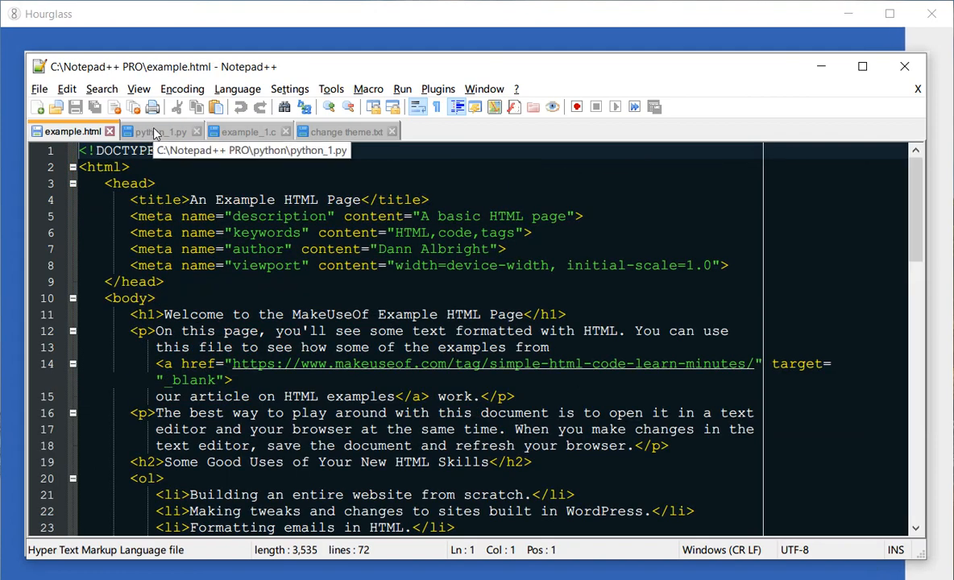
click(349, 131)
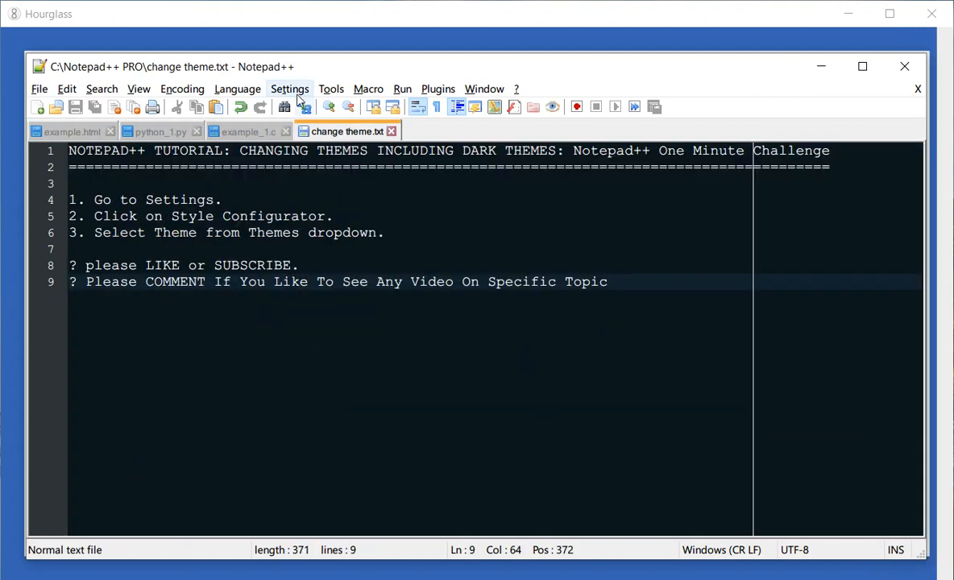
Choose Solarized-light as the theme in Settings > Style Configurator.
click(290, 89)
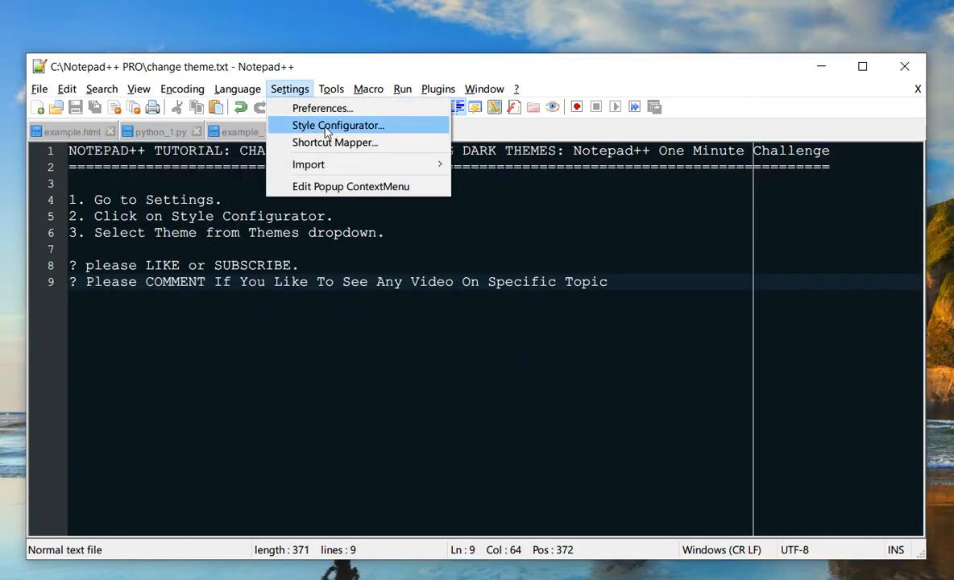
click(338, 125)
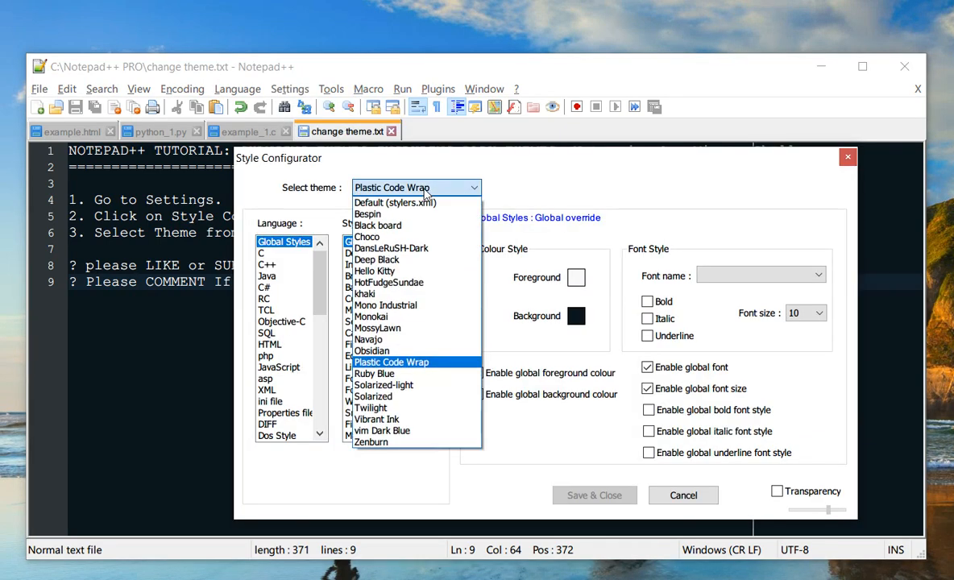
mouse_move(422, 214)
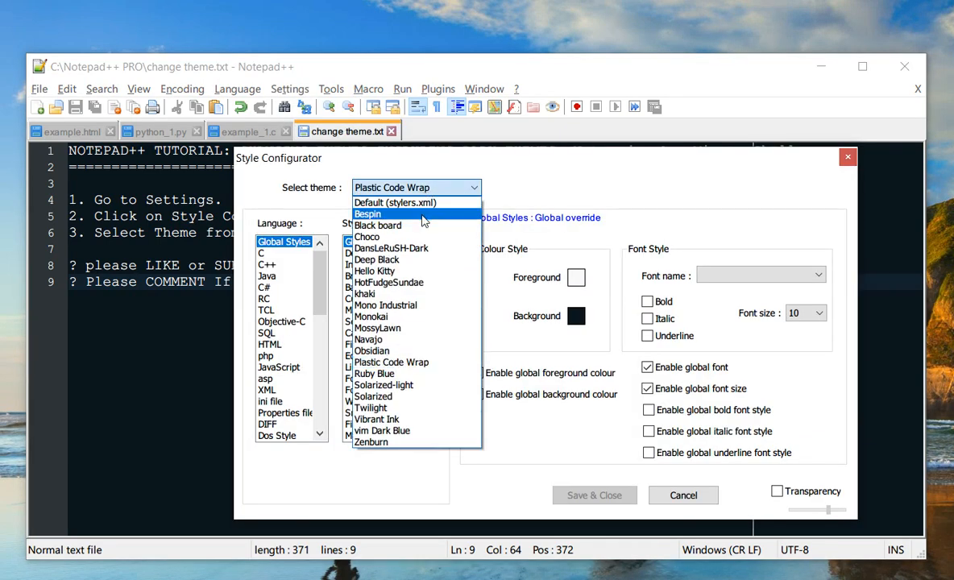
mouse_move(432, 385)
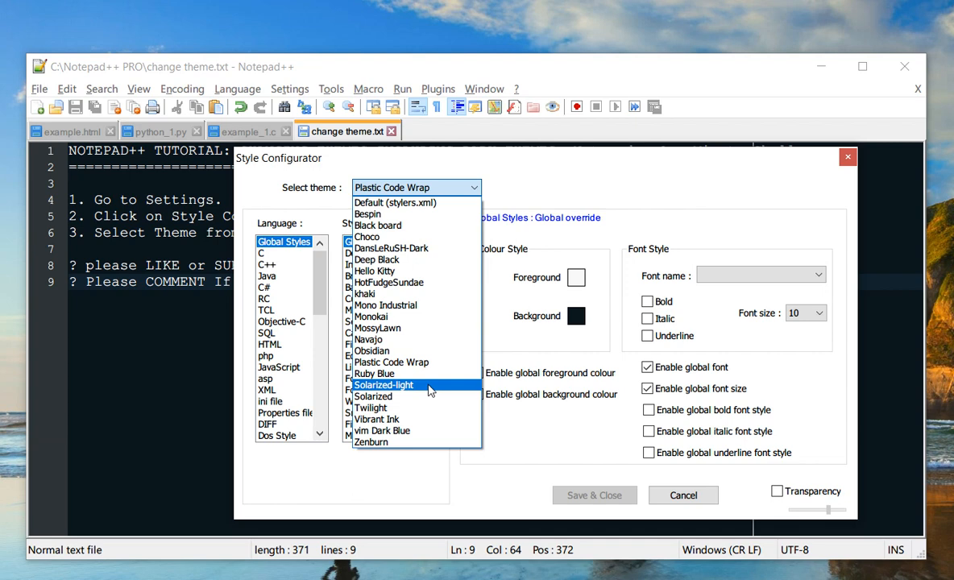
click(383, 385)
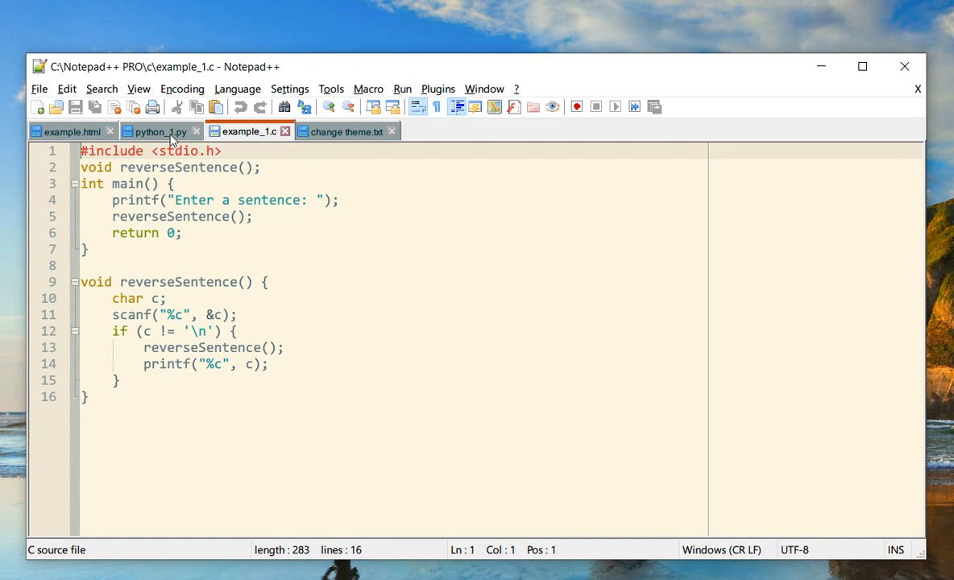
mouse_move(350, 132)
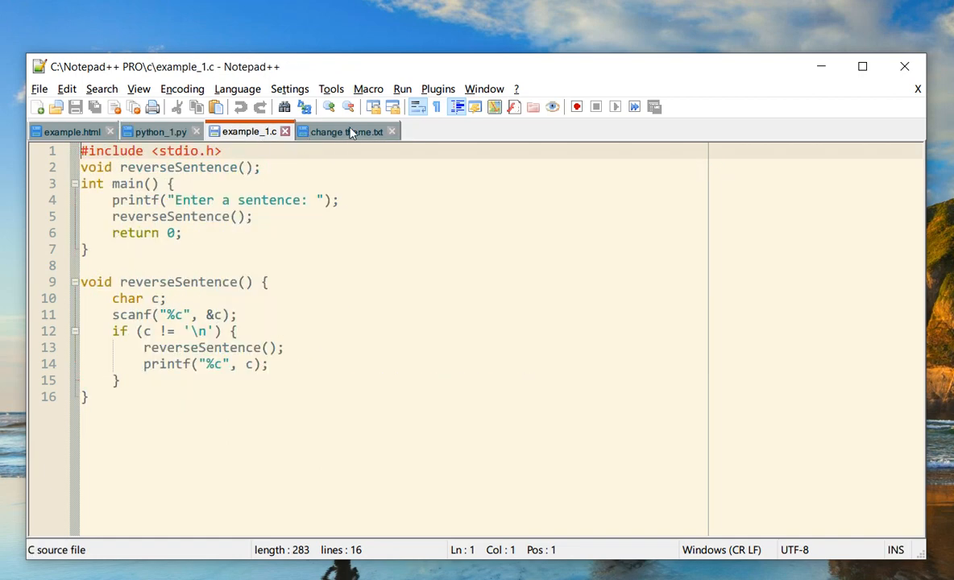
View example.html in Solarized-light, then return to change theme.txt.
click(68, 131)
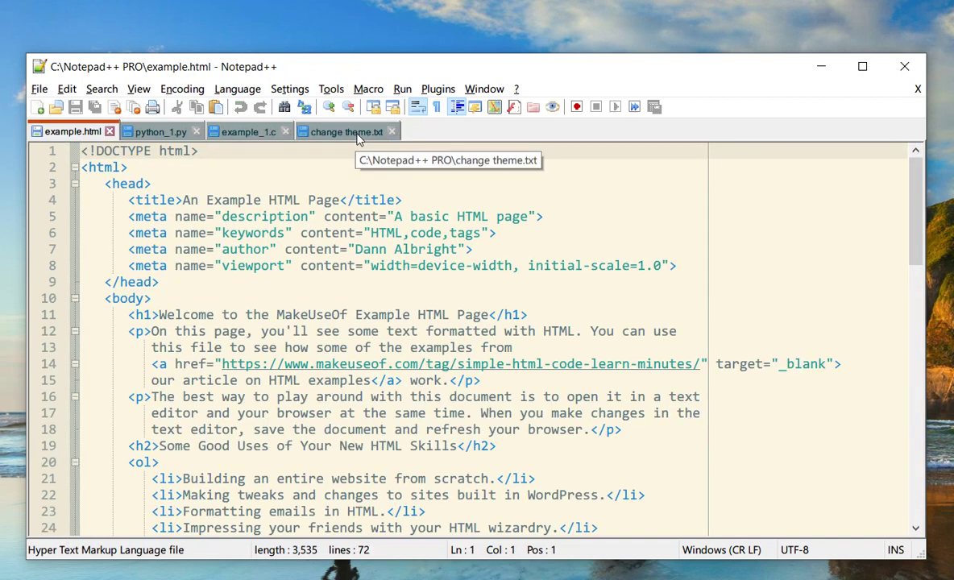
click(347, 132)
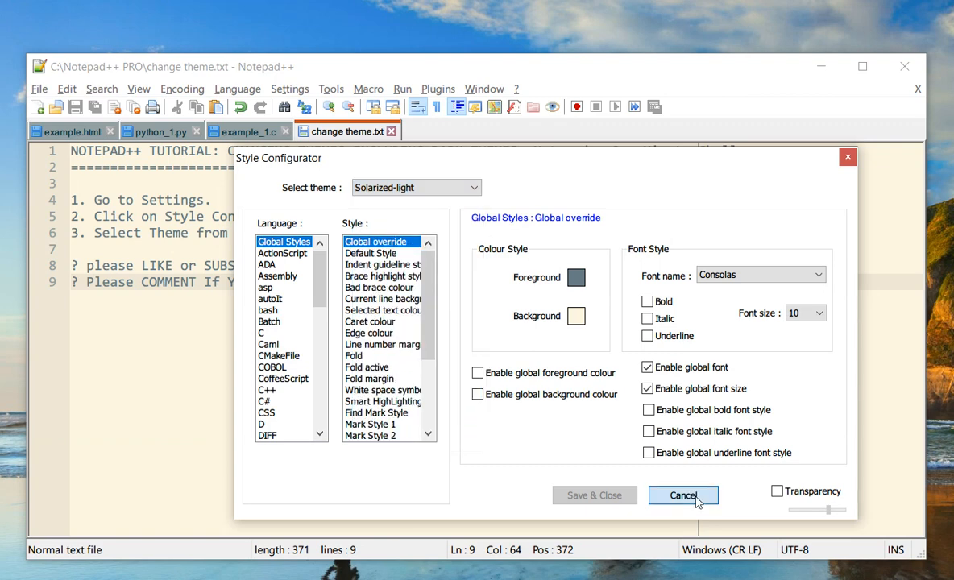
click(683, 494)
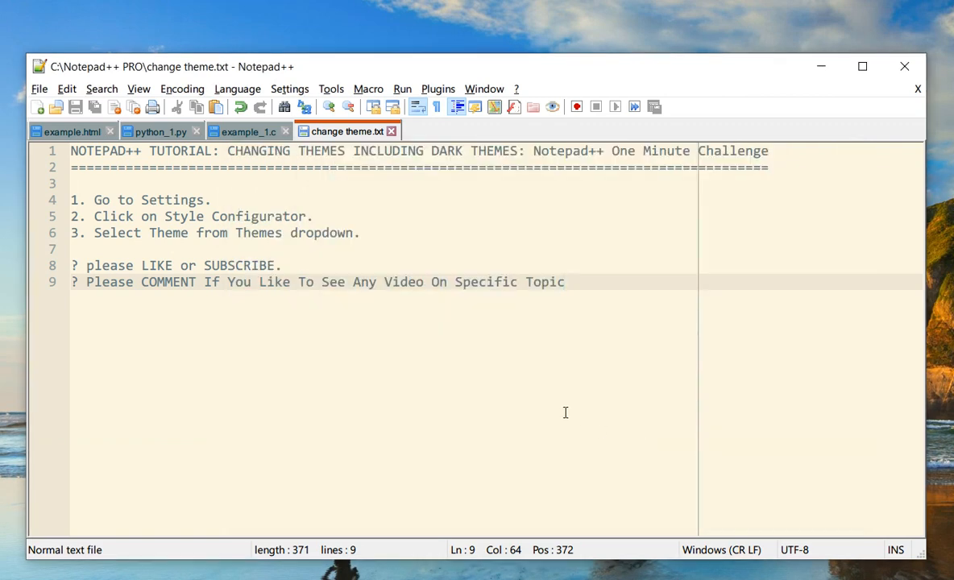